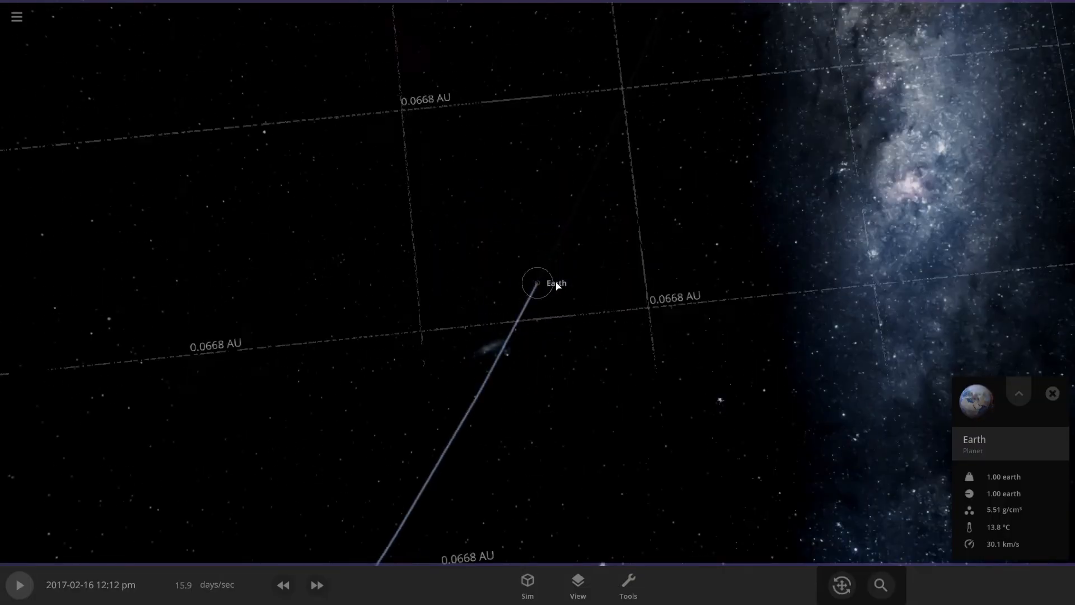
scroll("down", 3)
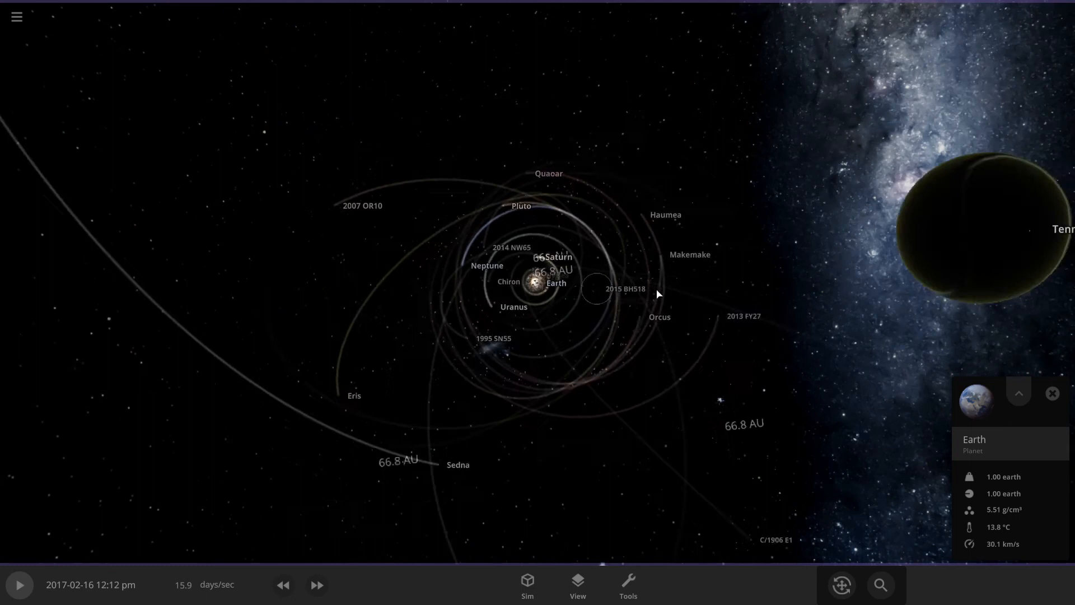